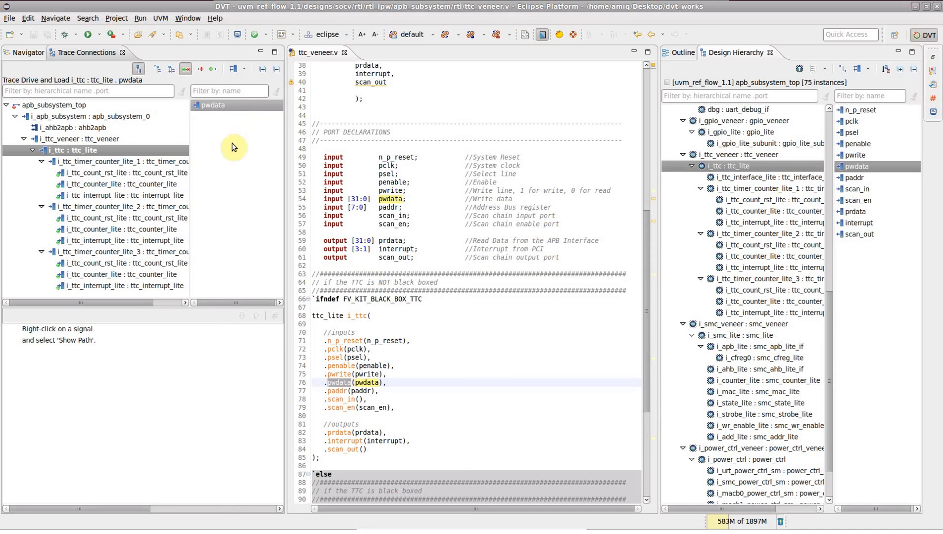
# - Select the i_ttc_counter_lite instance in the trace and jump to its source code
pyautogui.click(121, 184)
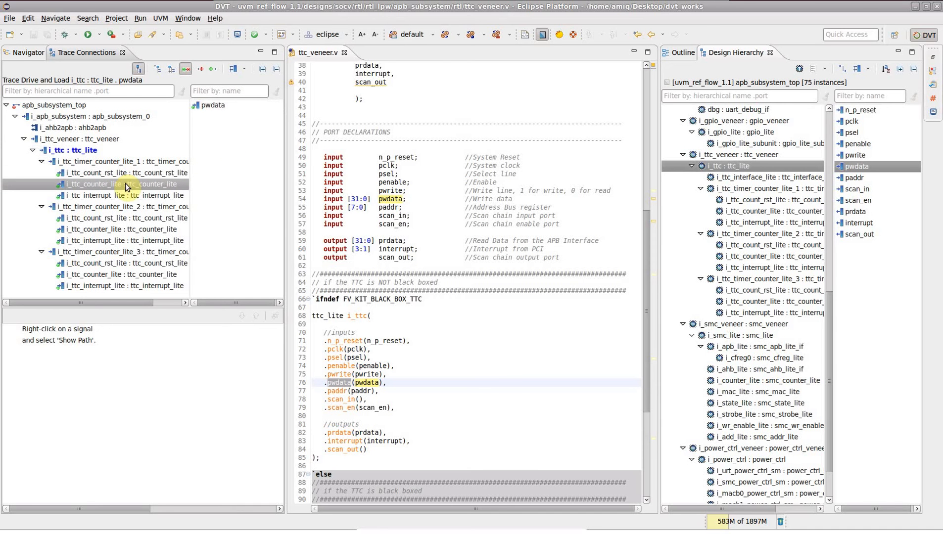
pyautogui.doubleClick(114, 173)
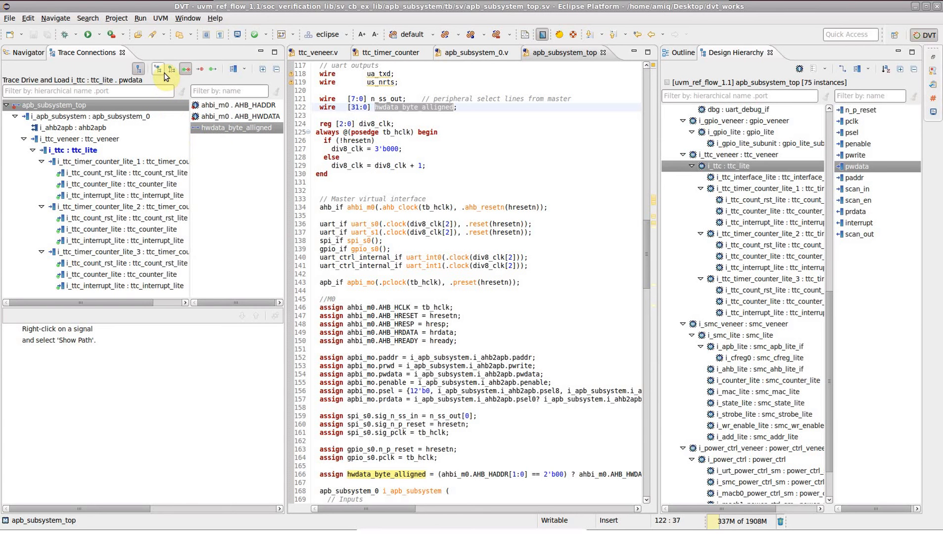
pyautogui.moveTo(158, 69)
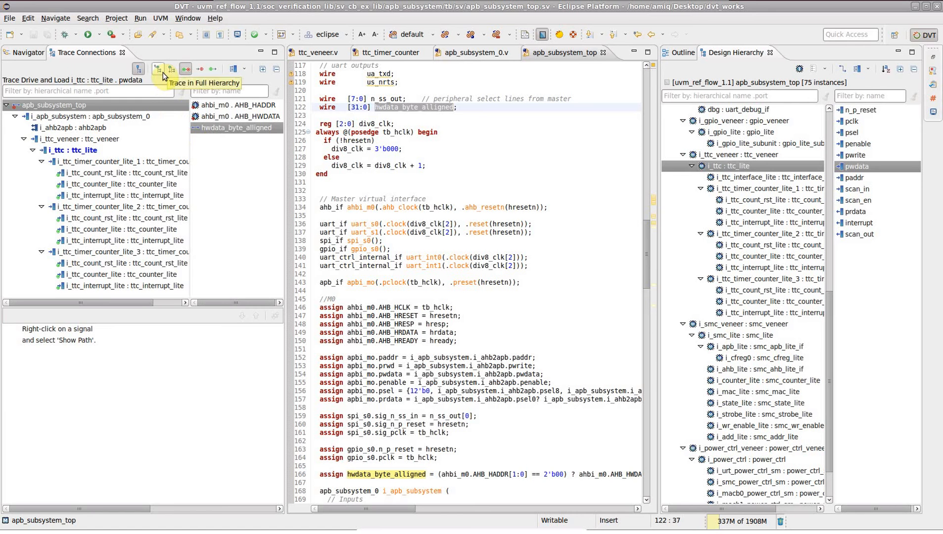
# - Extend the i_ttc pwdata trace across the full design hierarchy and review the tree
pyautogui.click(158, 68)
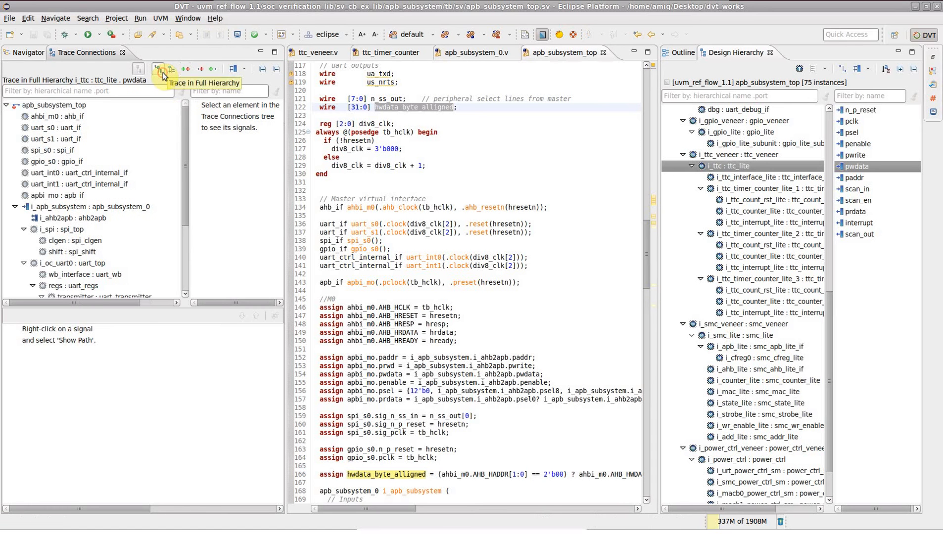
pyautogui.scroll(-3)
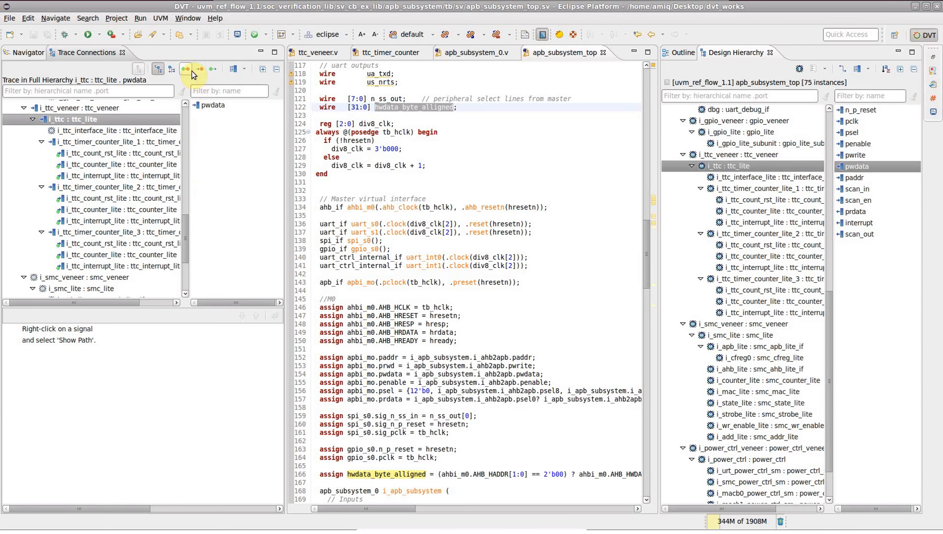
pyautogui.moveTo(212, 68)
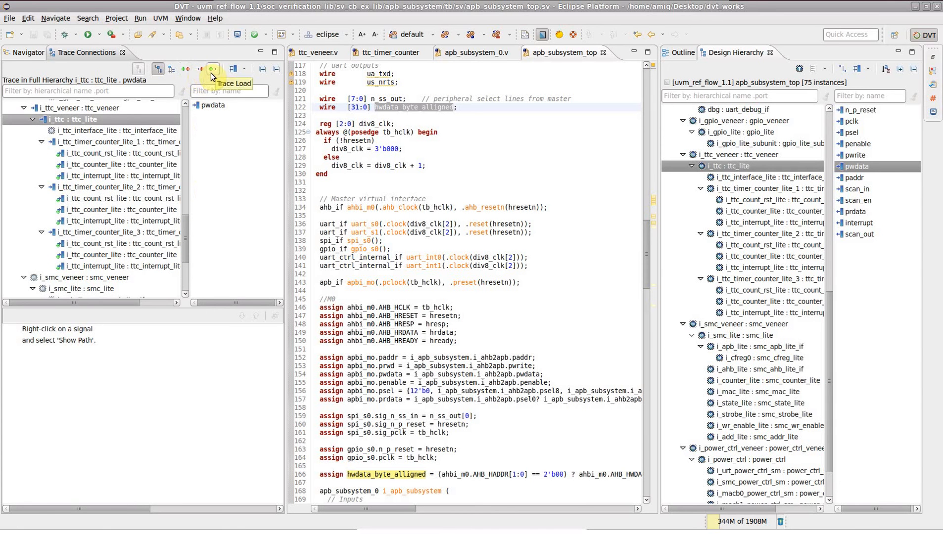
pyautogui.moveTo(200, 73)
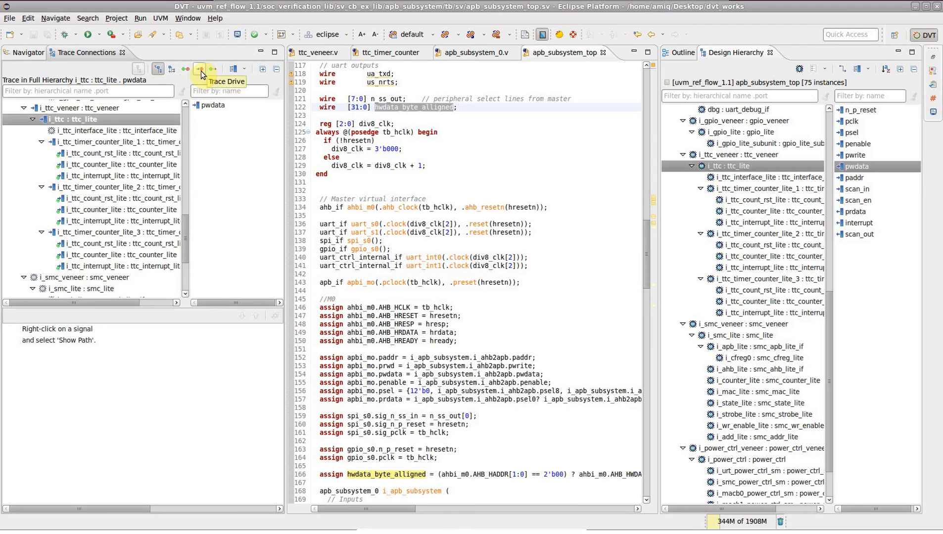
# - Switch the pwdata trace to loads only, then drivers and loads, and list i_ahb2apb's signals
pyautogui.click(214, 68)
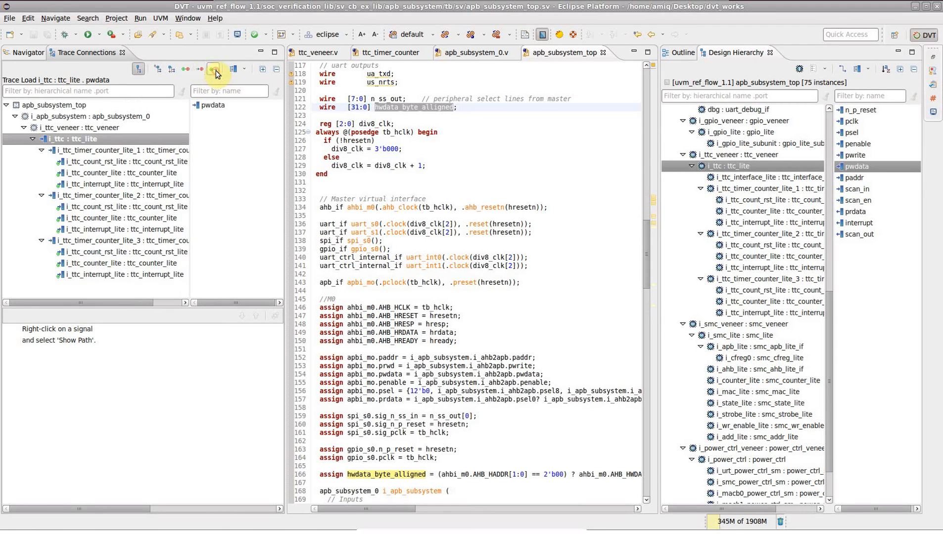
pyautogui.click(186, 68)
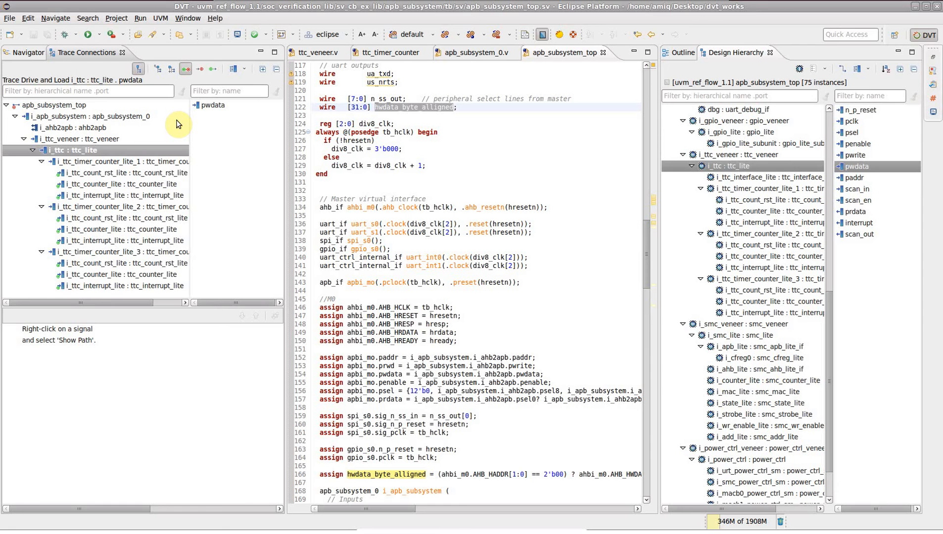
pyautogui.moveTo(170, 116)
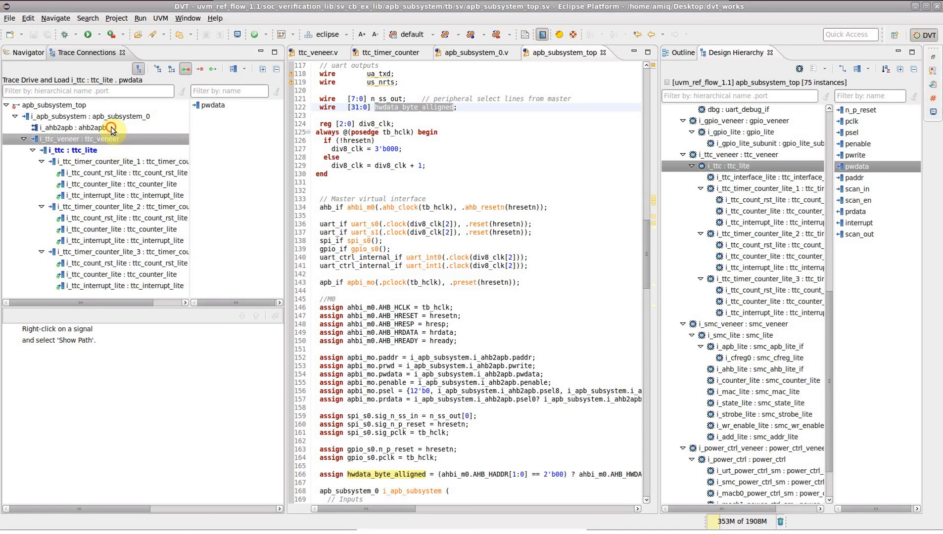
pyautogui.click(72, 128)
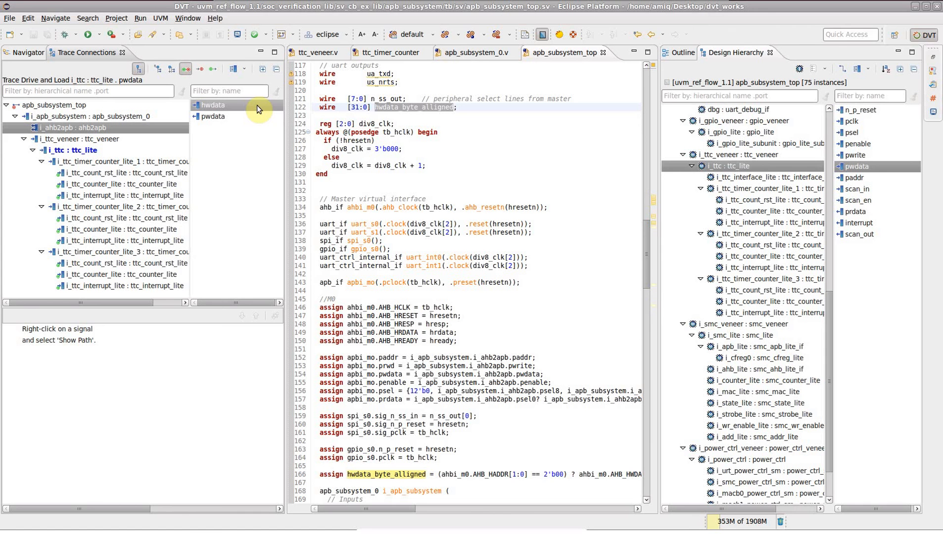
# - Show the drive path of i_ahb2apb's hwdata with its readers and writers
pyautogui.rightClick(212, 105)
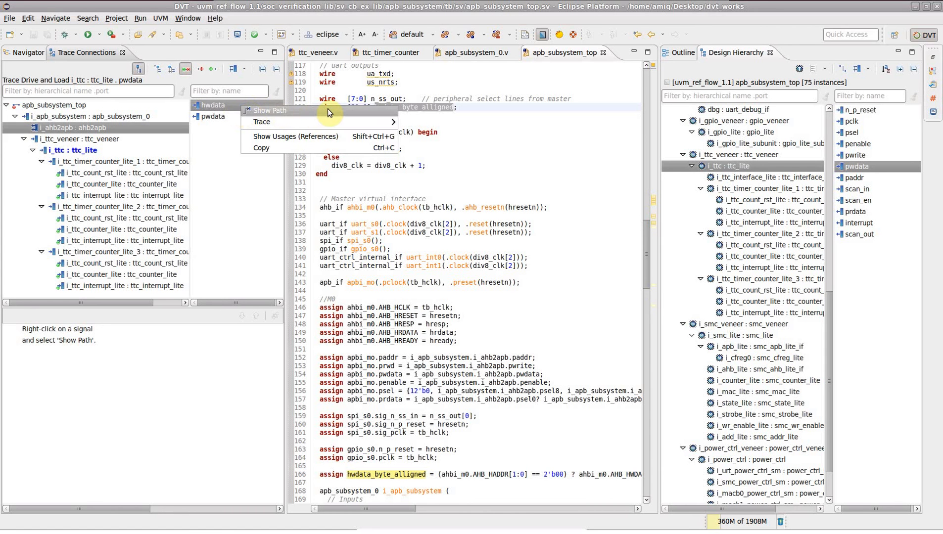
pyautogui.click(269, 110)
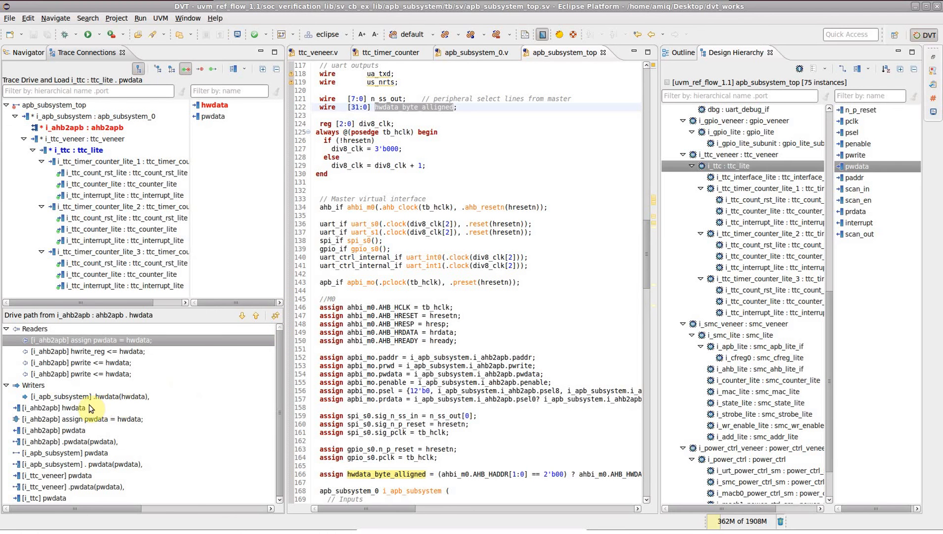
# - Walk the drive-path entries to the pwdata port connection, assign pwdata = hwdata, and pwrite reading hwdata
pyautogui.click(54, 431)
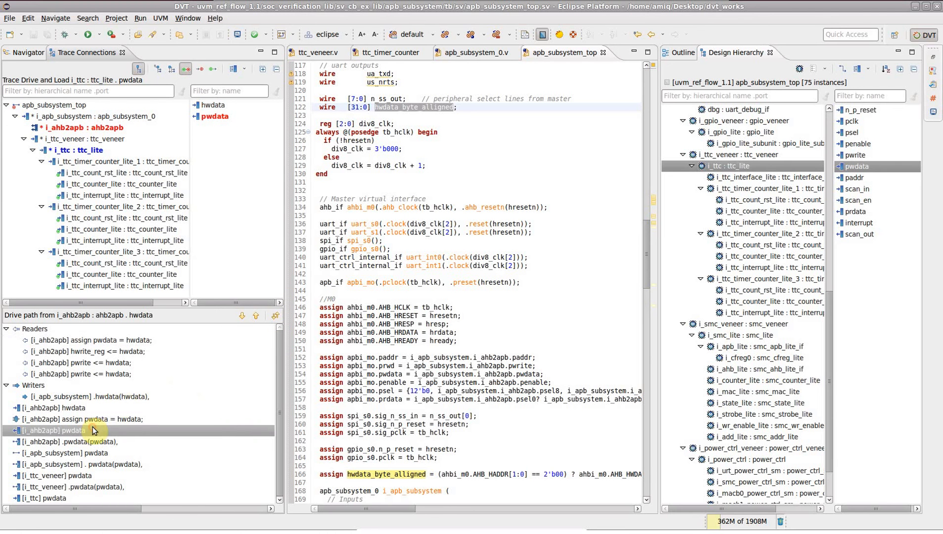
pyautogui.click(61, 452)
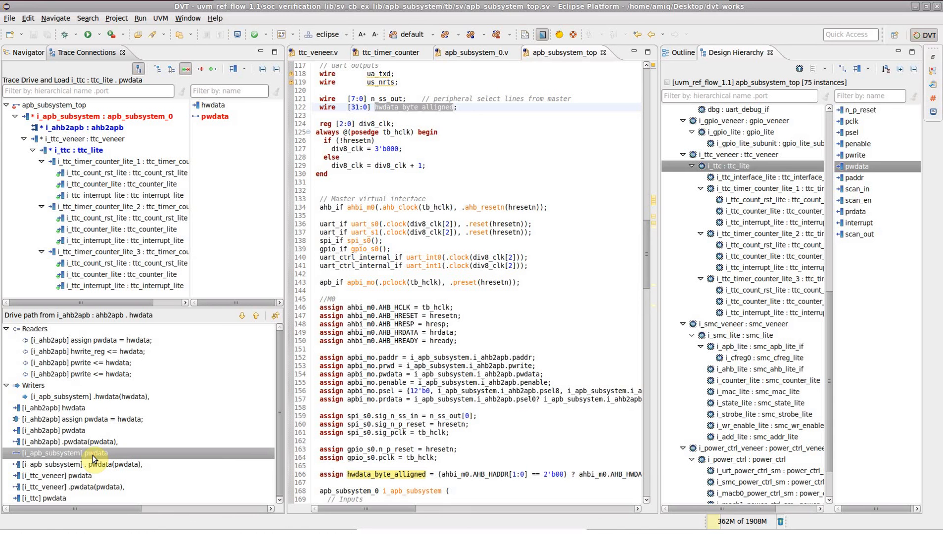
pyautogui.click(66, 408)
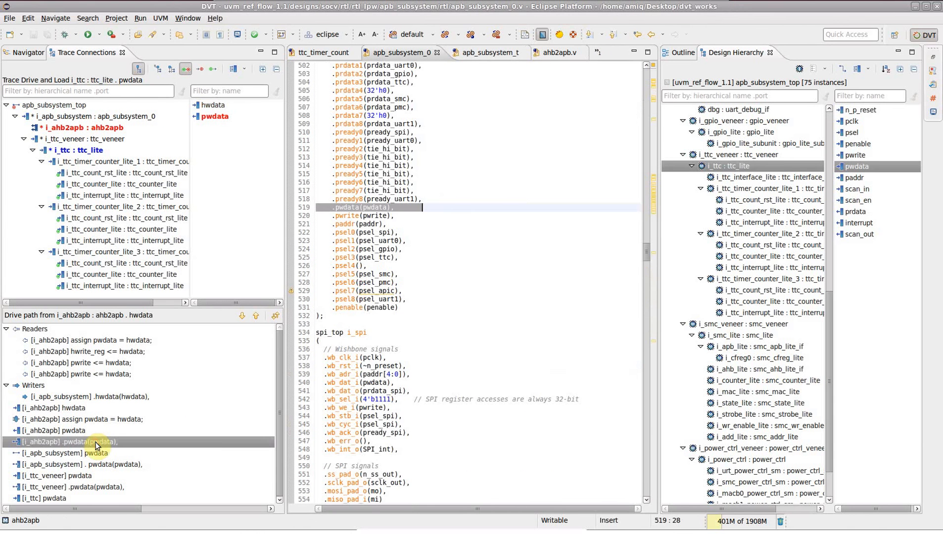
pyautogui.click(78, 419)
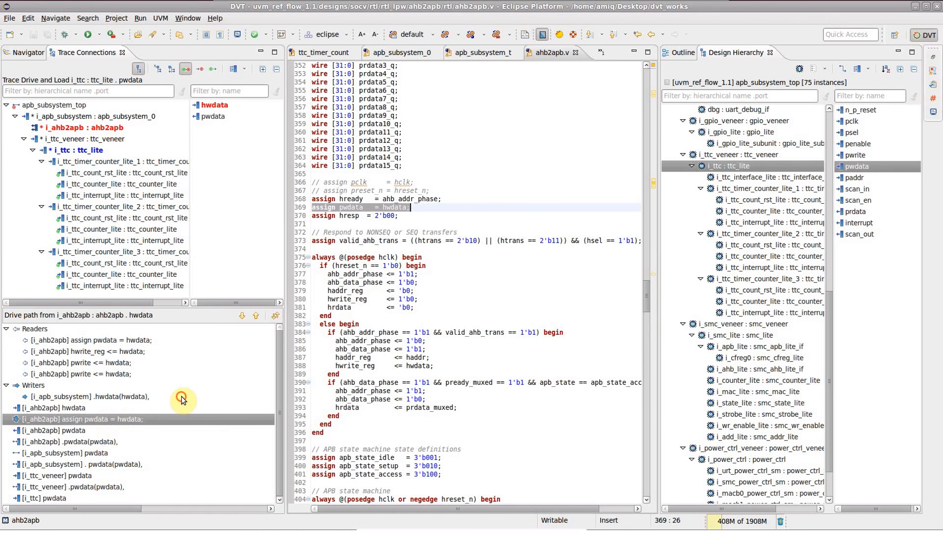
pyautogui.click(90, 351)
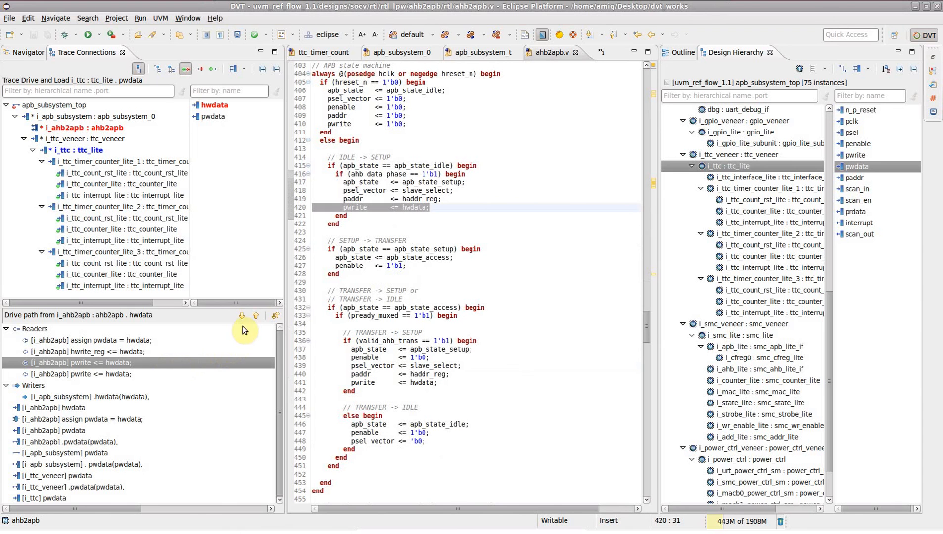
# - Step forward through the next hwdata path hits to the port connection, then back one hit
pyautogui.click(243, 315)
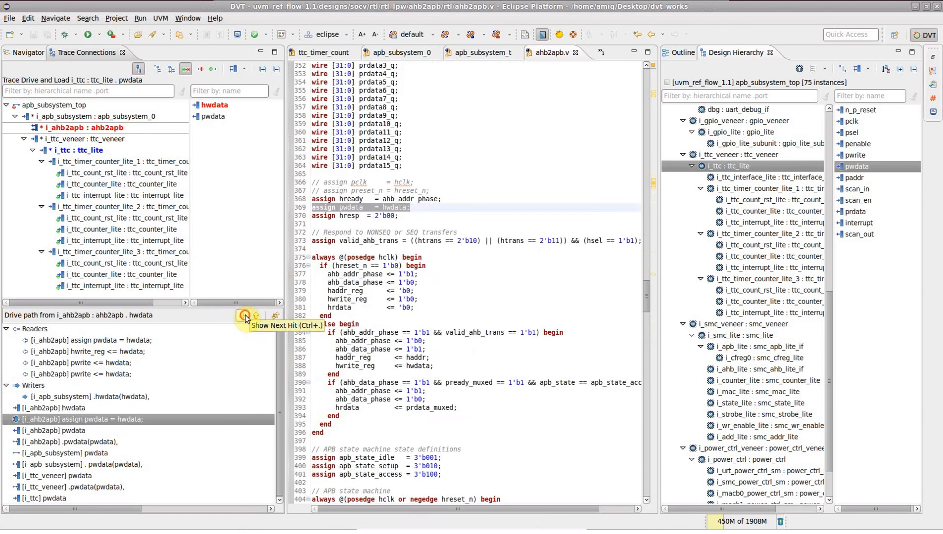
pyautogui.click(244, 316)
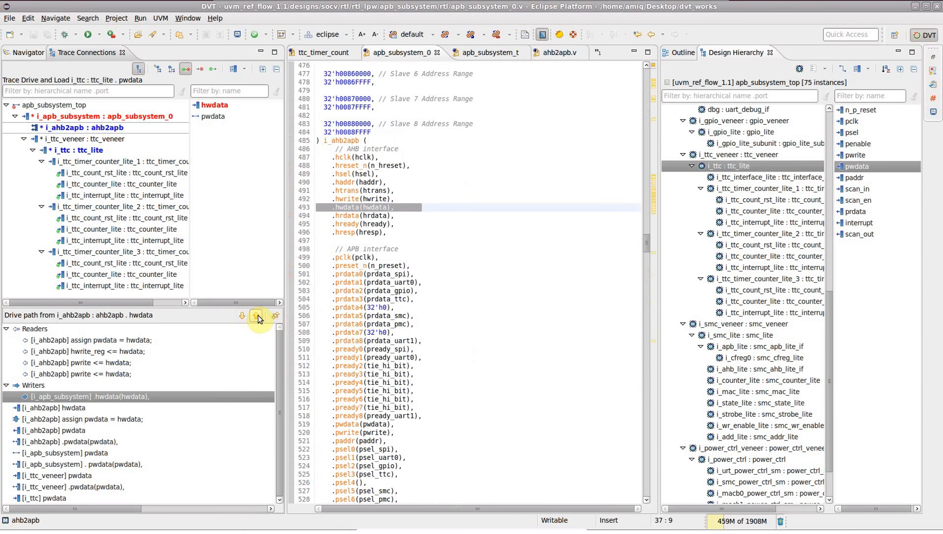
pyautogui.click(255, 316)
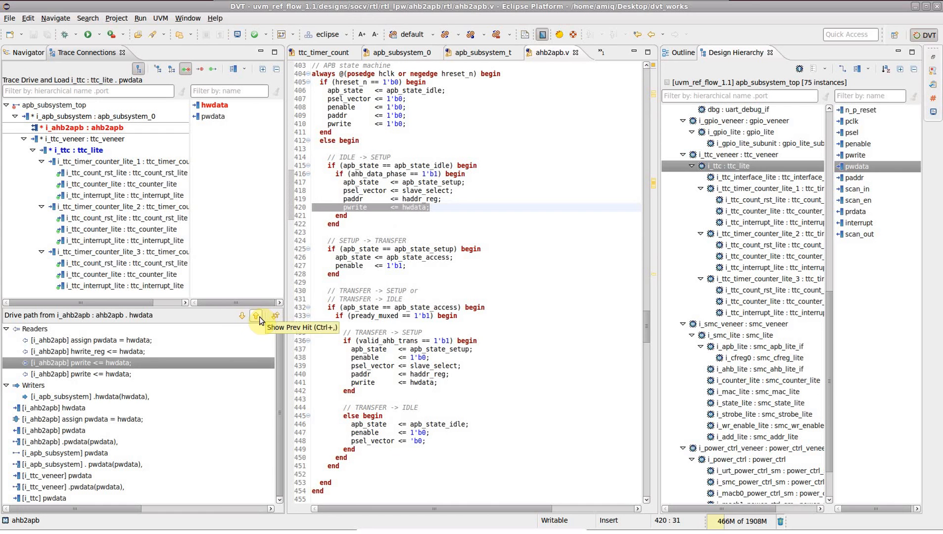